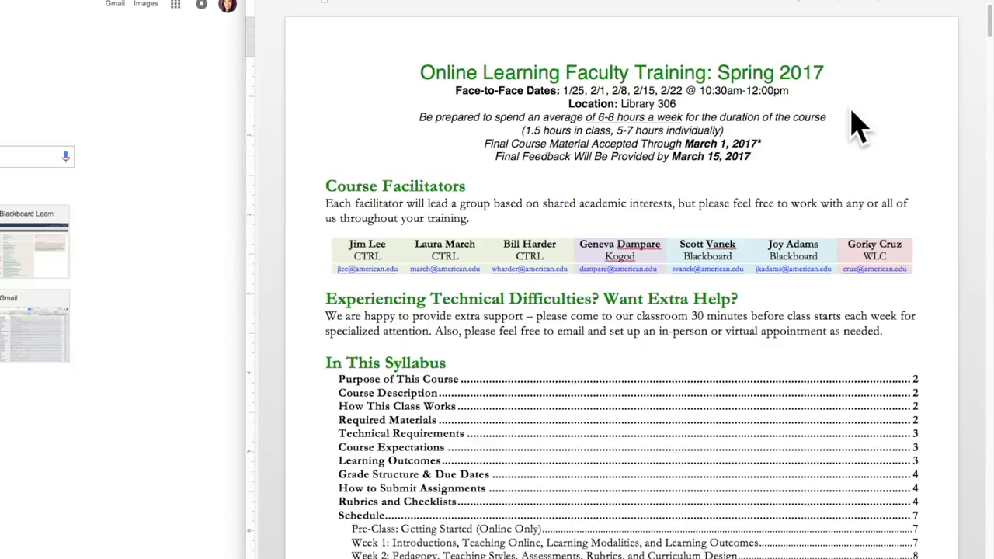
# Scroll down through the syllabus document in Word to review its contents.
pyautogui.scroll(-3)
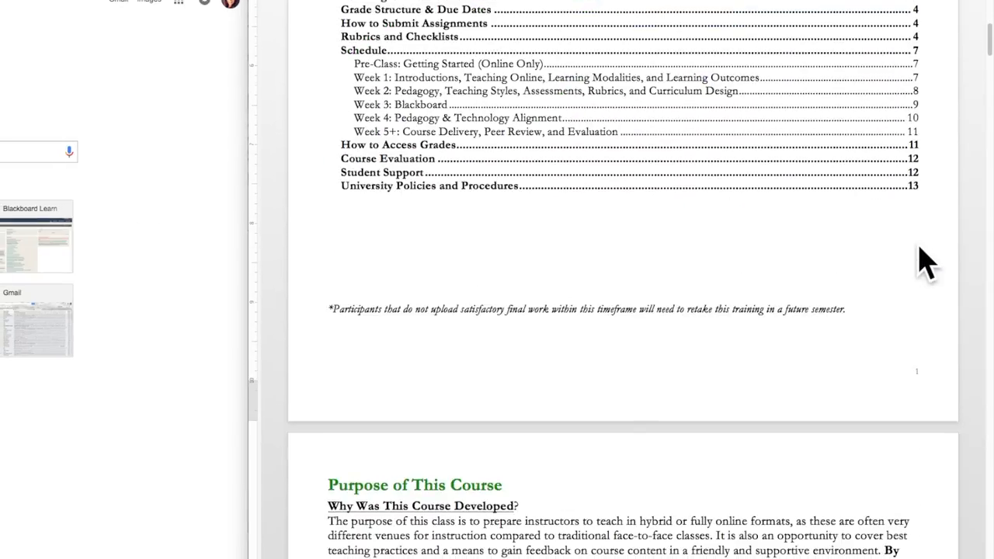
pyautogui.scroll(-3)
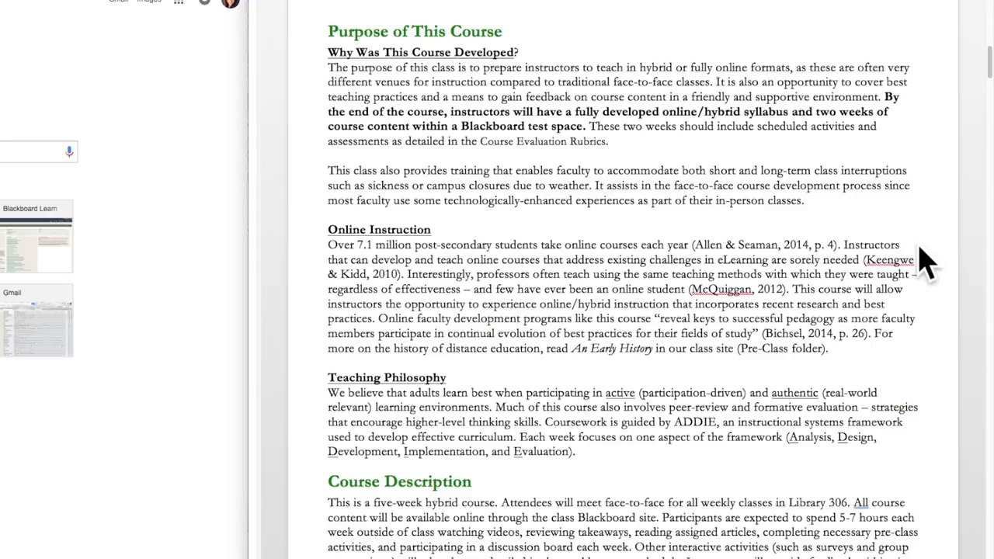
pyautogui.scroll(-3)
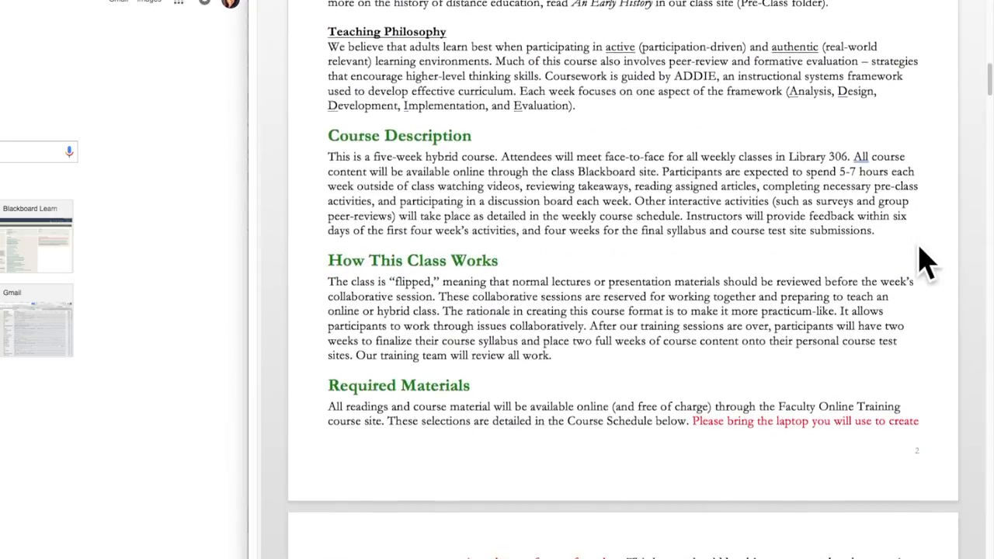
pyautogui.scroll(-3)
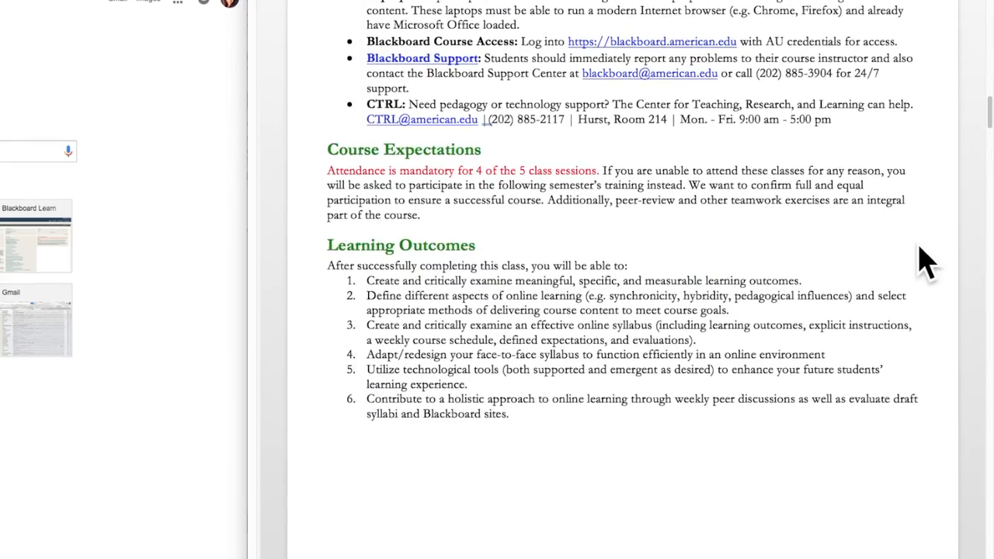
pyautogui.scroll(-3)
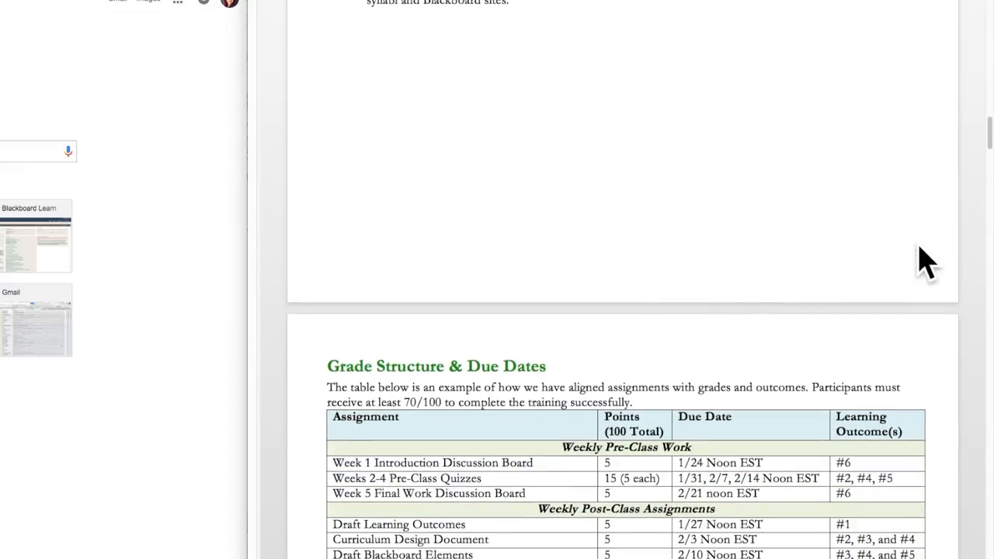
pyautogui.scroll(-3)
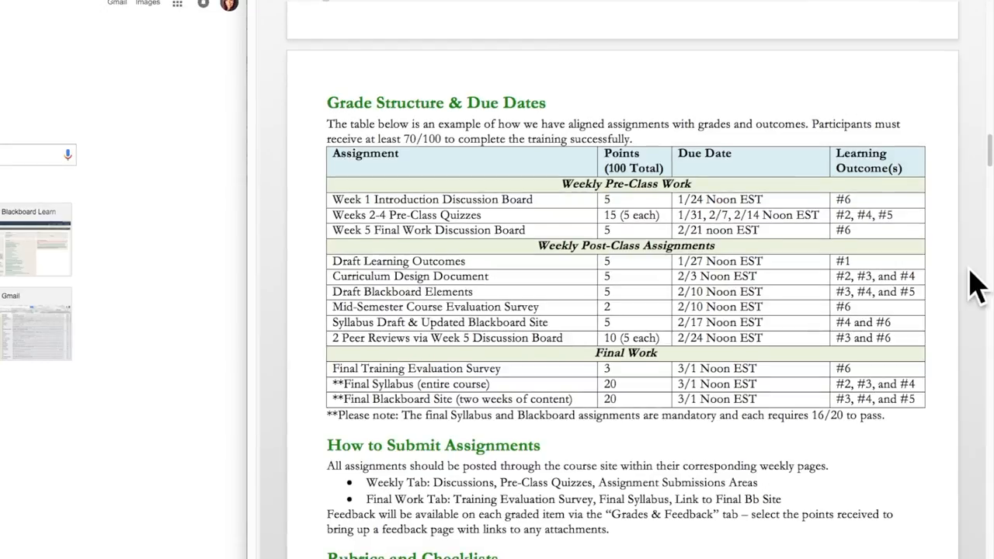
pyautogui.scroll(-3)
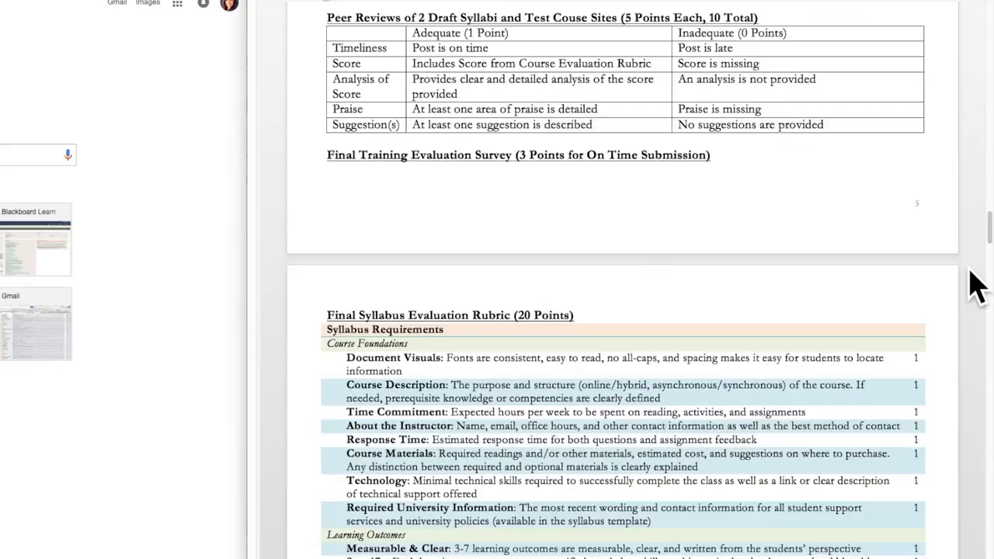
pyautogui.scroll(-3)
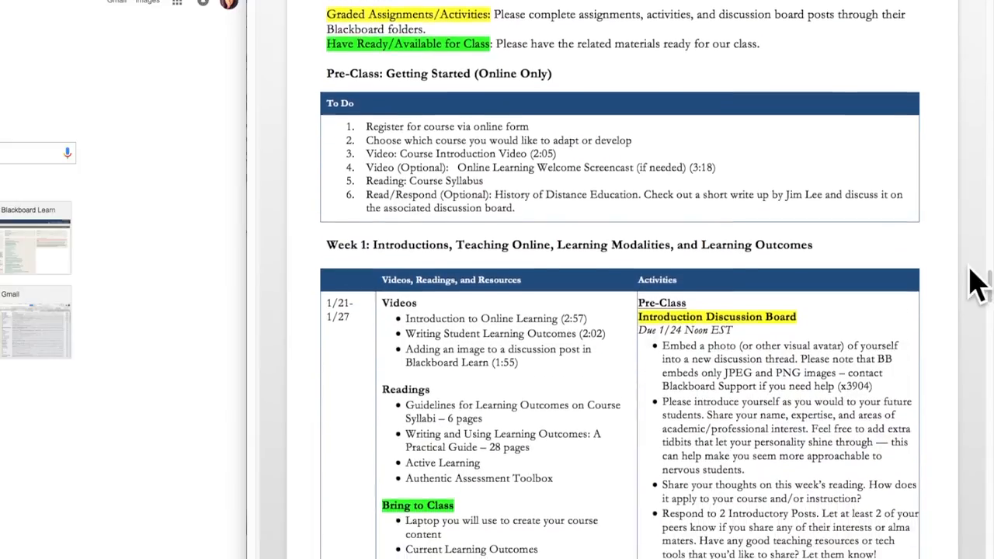
pyautogui.scroll(-3)
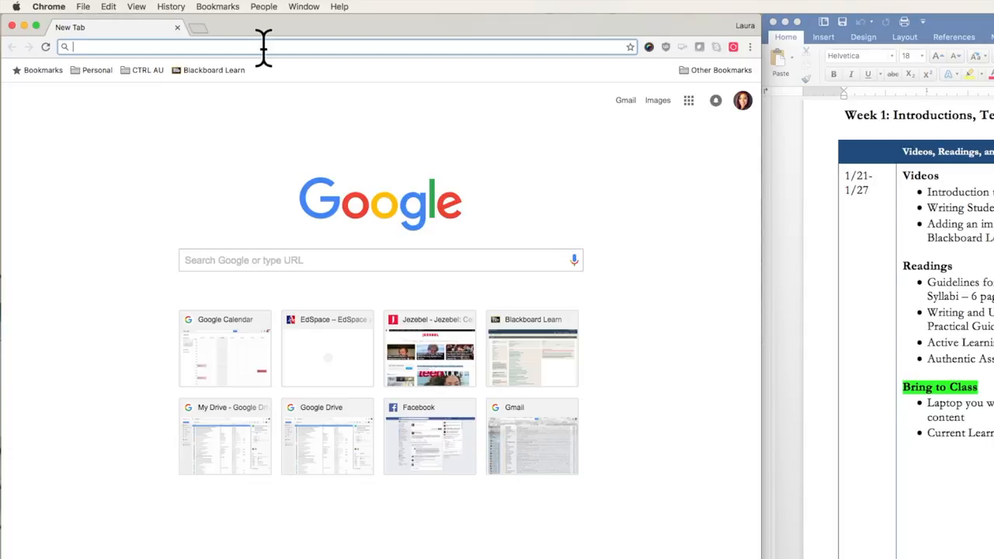
# Go to blackboard.american.edu and sign in to reach the Blackboard@AU home page.
pyautogui.write('blackboard.american.edu')
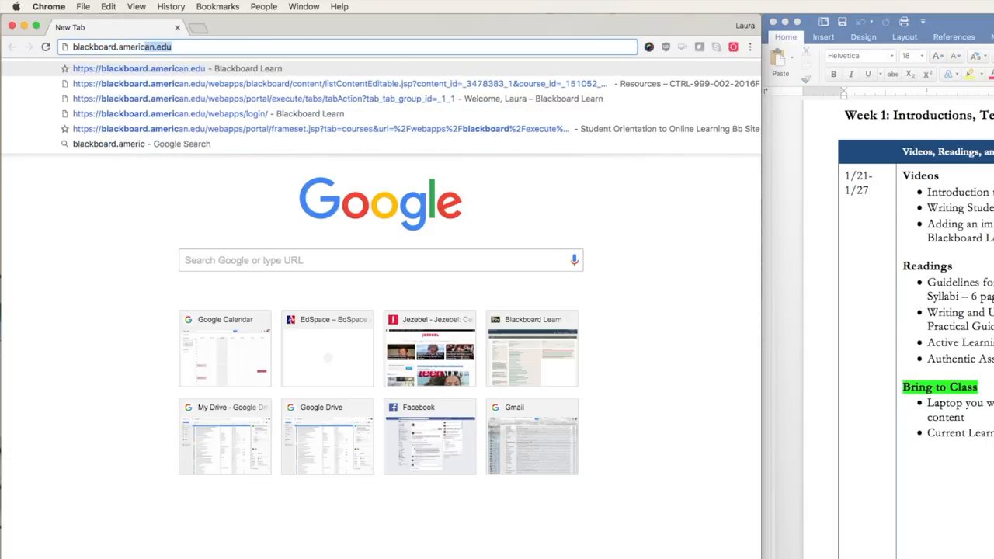
pyautogui.click(169, 113)
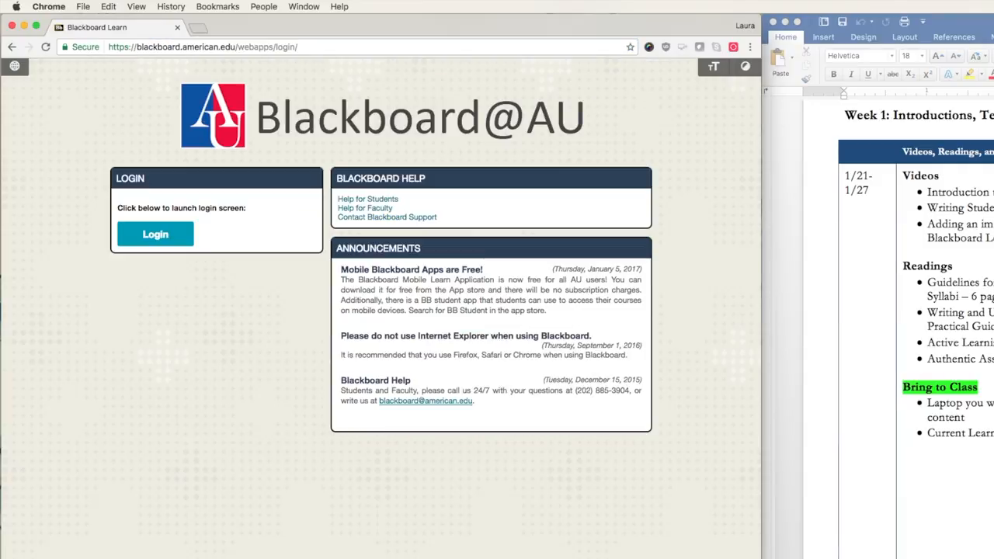
pyautogui.click(156, 233)
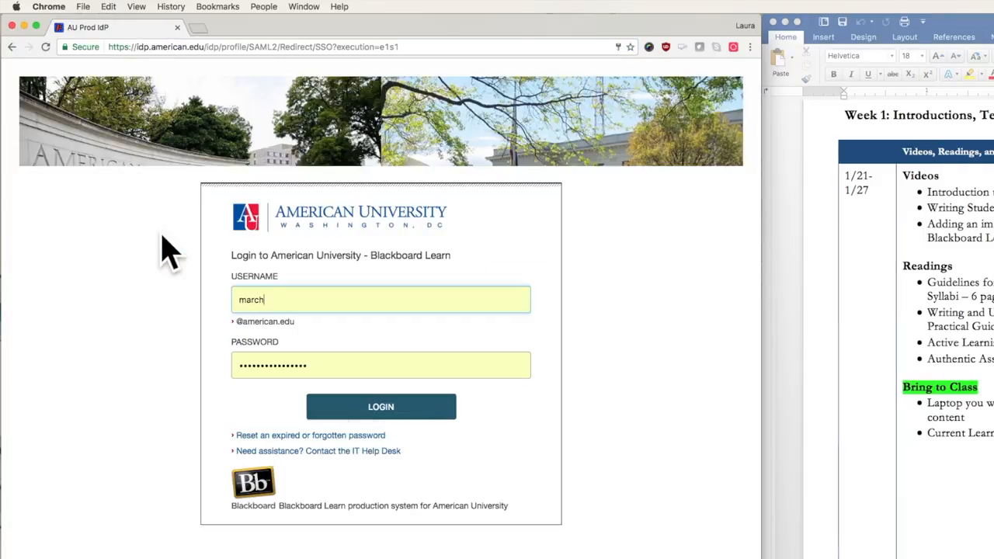
pyautogui.click(381, 407)
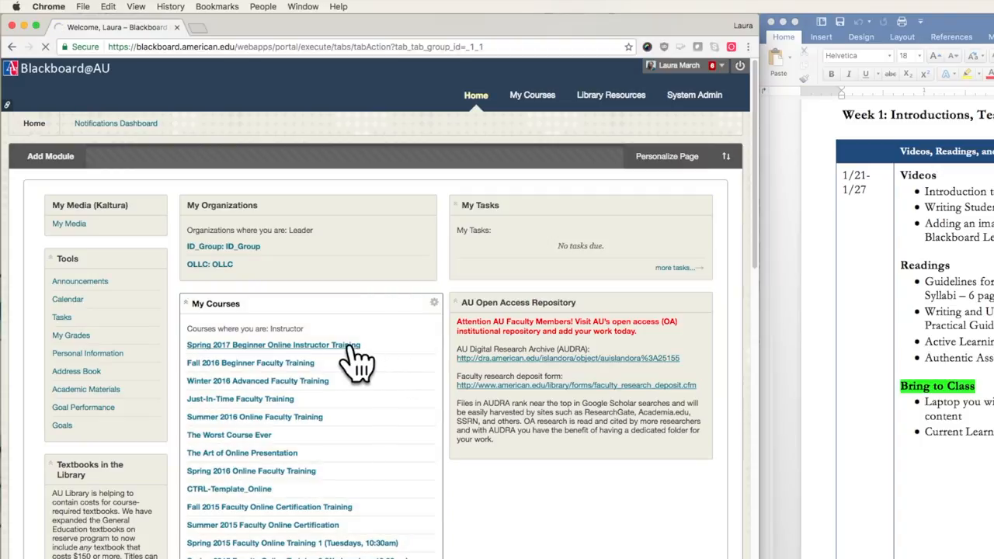
# Enter the Spring 2017 Beginner Online Instructor Training course and go to Week 1: Learning Outcomes.
pyautogui.click(274, 344)
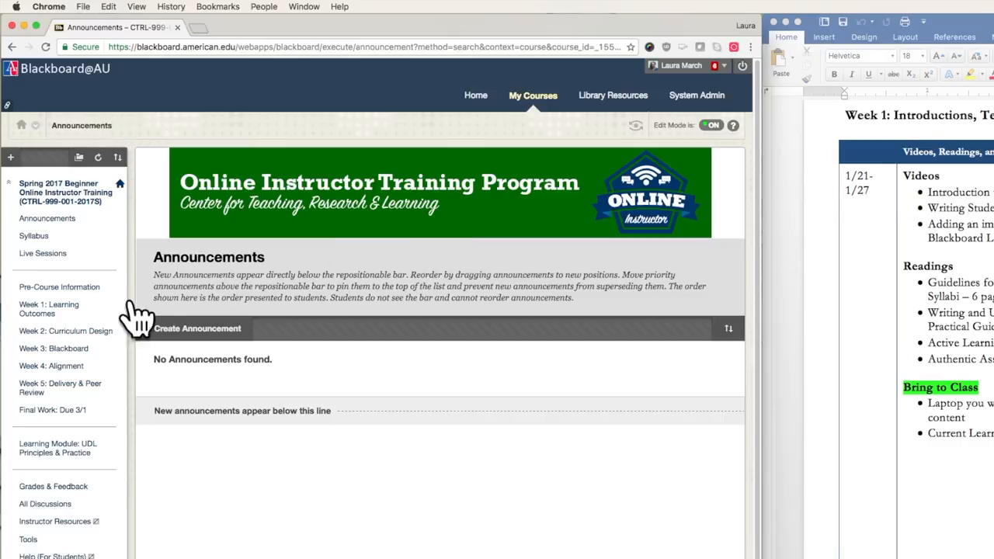
pyautogui.click(48, 308)
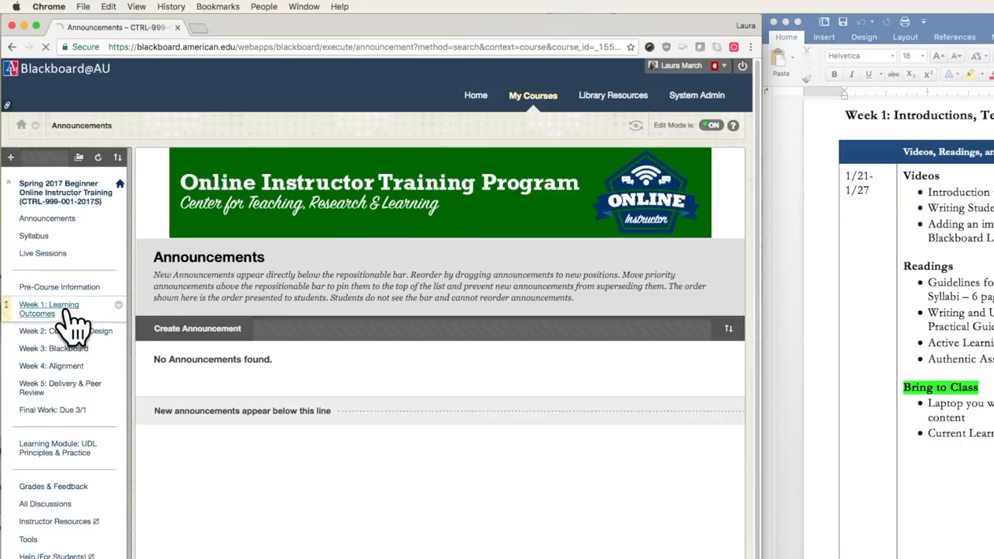
pyautogui.click(50, 309)
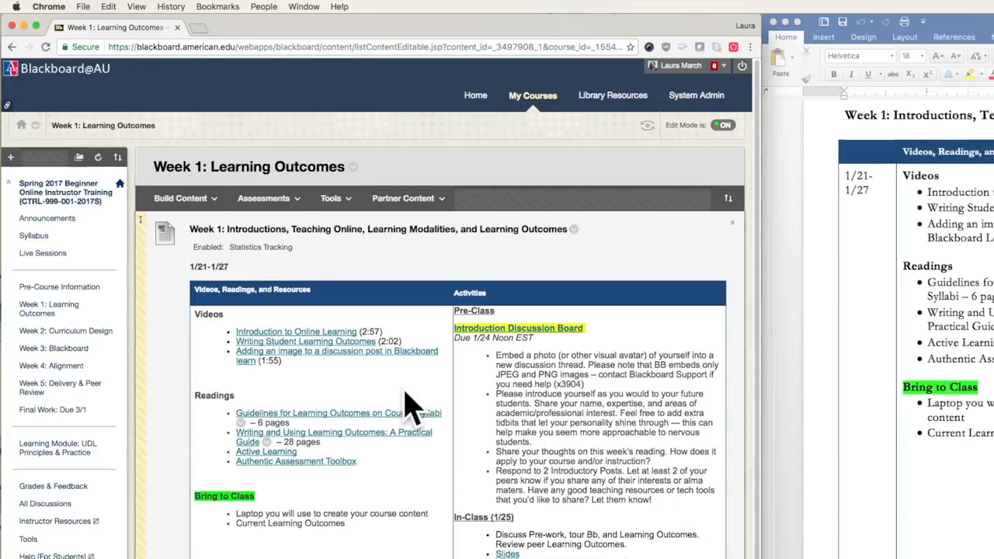
# Arrange the browser beside Word and enter the Week 1 Graded Activities folder.
pyautogui.click(295, 333)
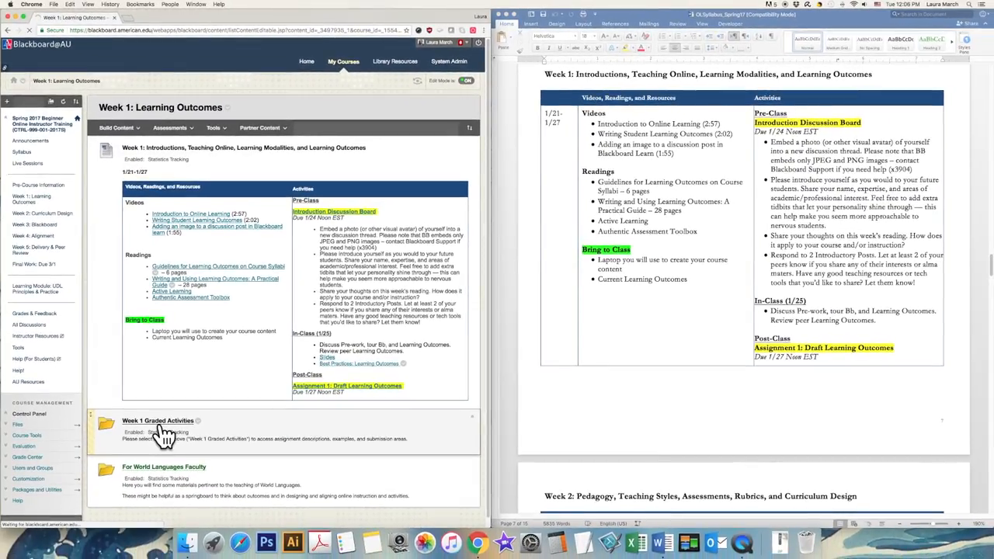
pyautogui.click(158, 419)
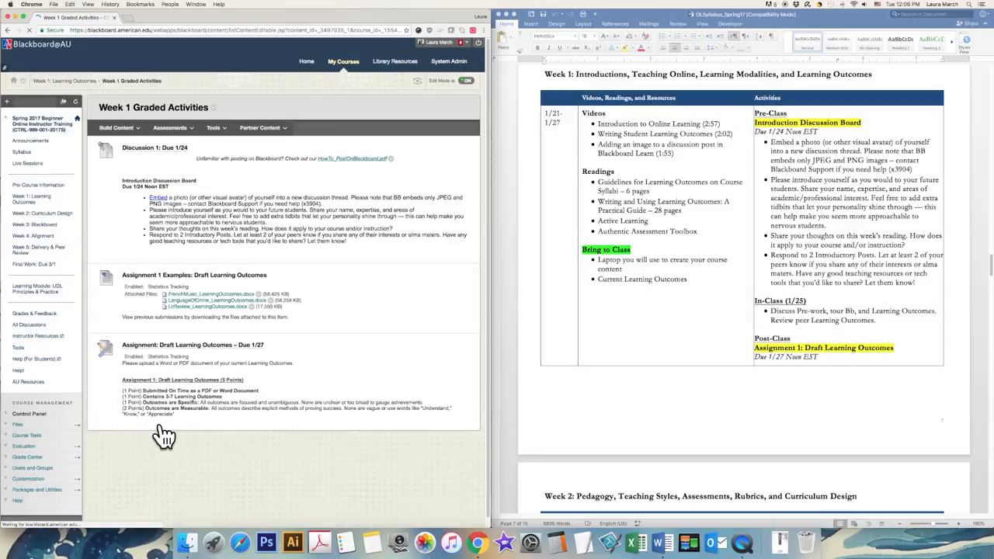